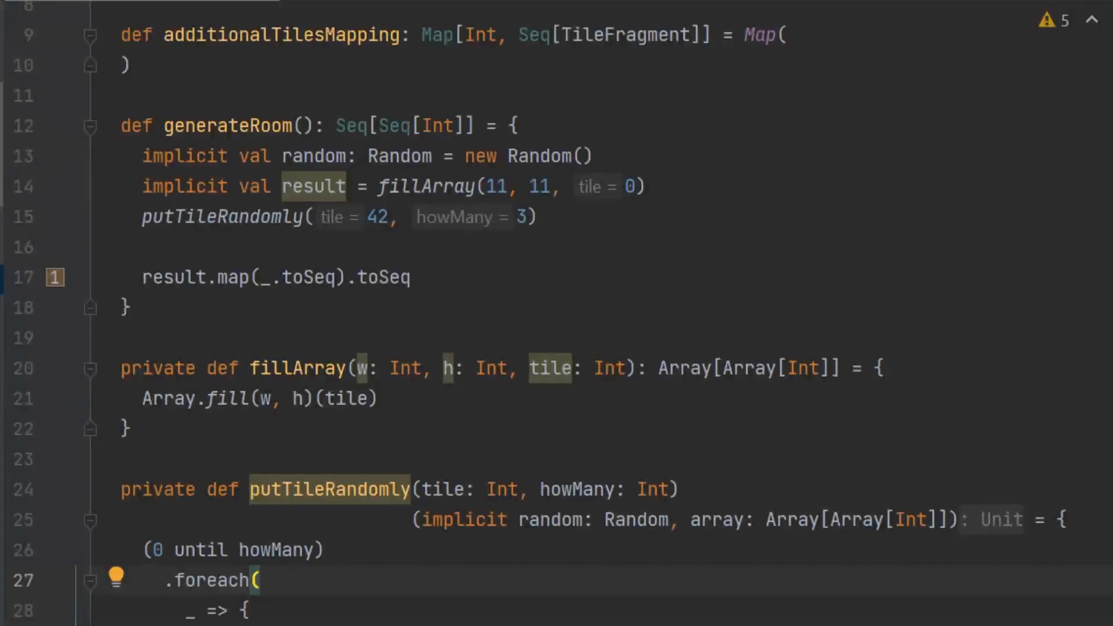
Fill the room with -1 and scatter tiles 0, 1, 60, 20, 99 randomly, mapping 99 to LaserTurret spawn
{"action": "key", "text": "Backspace"}
{"action": "type", "text": "putTileRandomly(20, 4"}
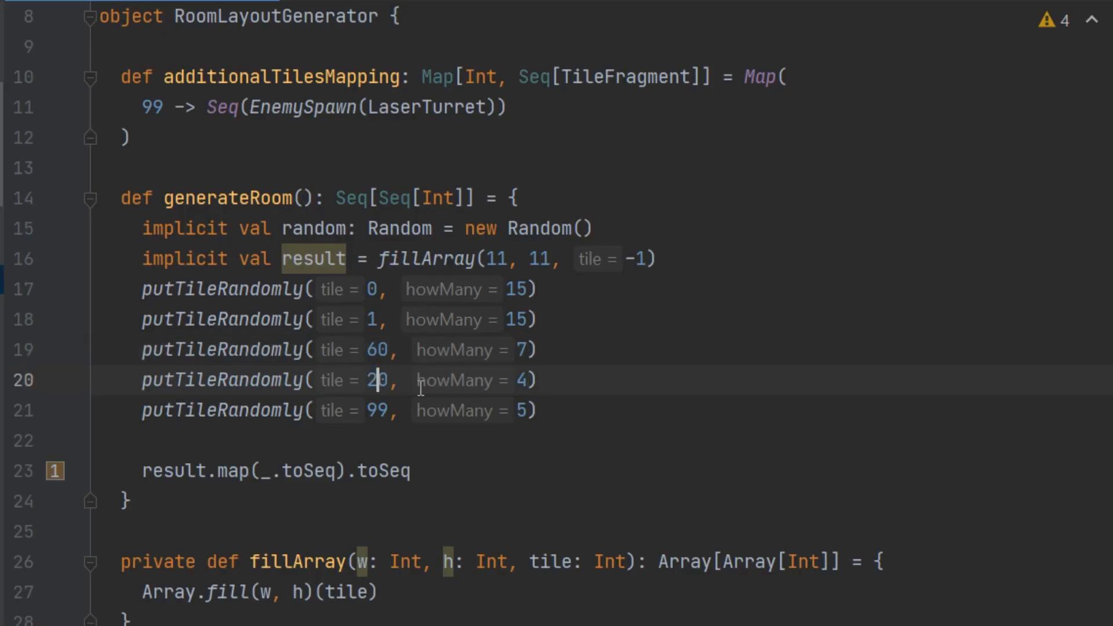
Change the fourth putTileRandomly call to place tile 21 six times
{"action": "type", "text": "6"}
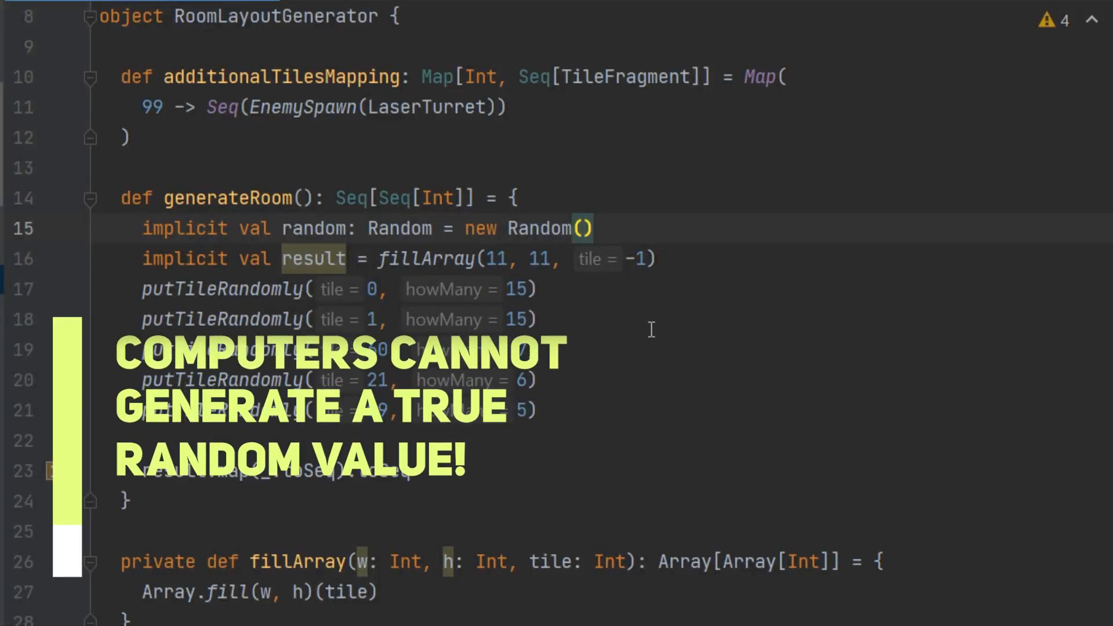
{"action": "type", "text": "44"}
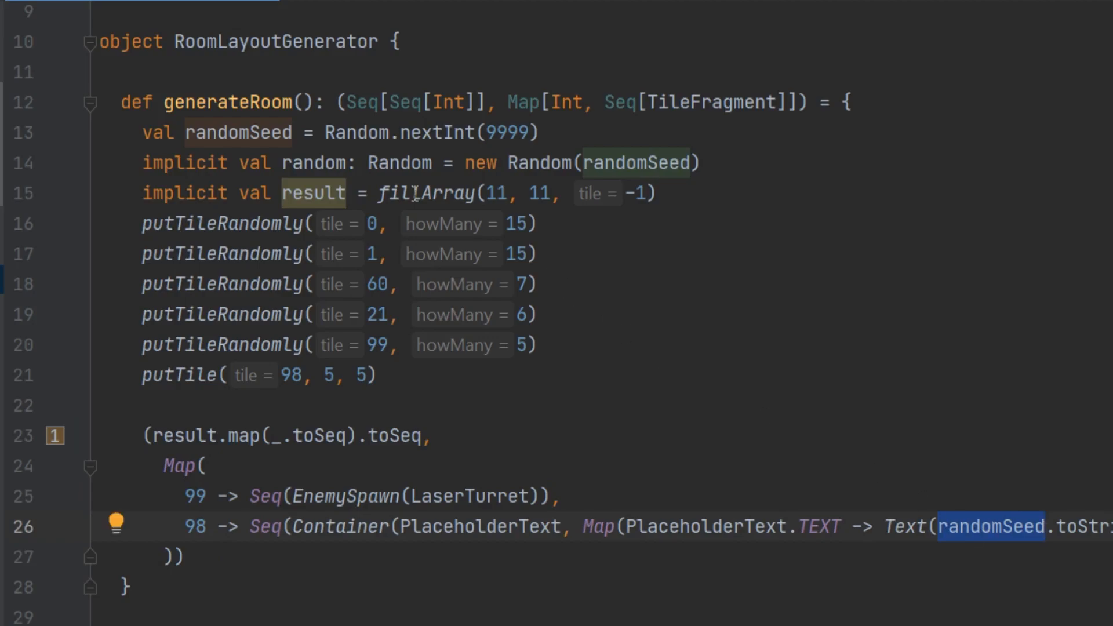
{"action": "mouse_move", "coordinate": [335, 512]}
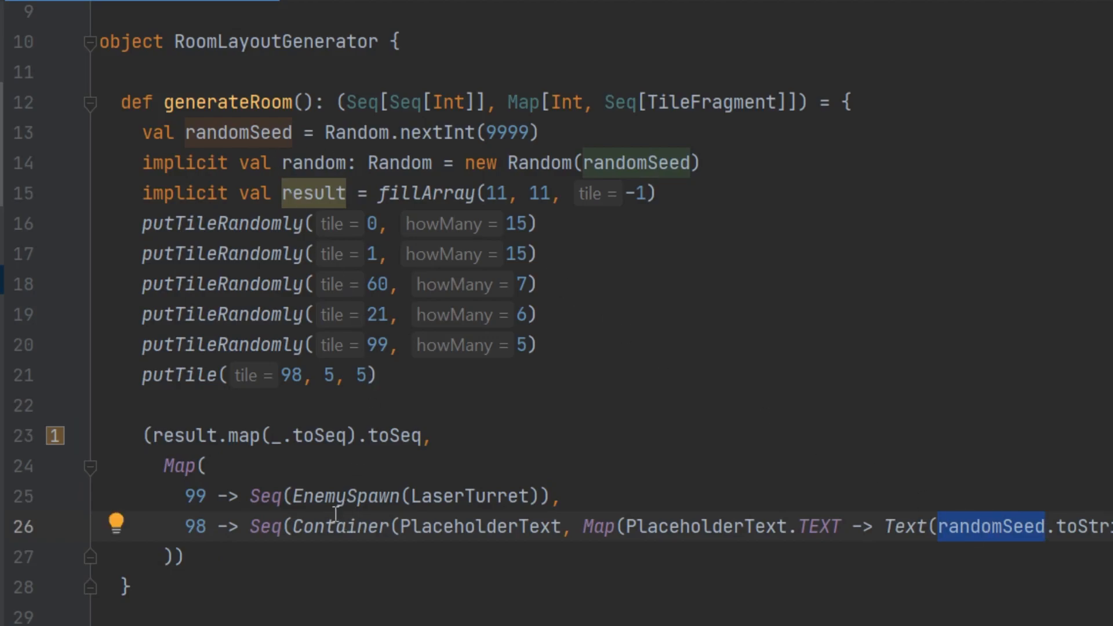
Seed Random from randomSeed, place tile 98 at 5,5, and return the layout with the seed-text map
{"action": "scroll", "scroll_direction": "down", "scroll_amount": 3}
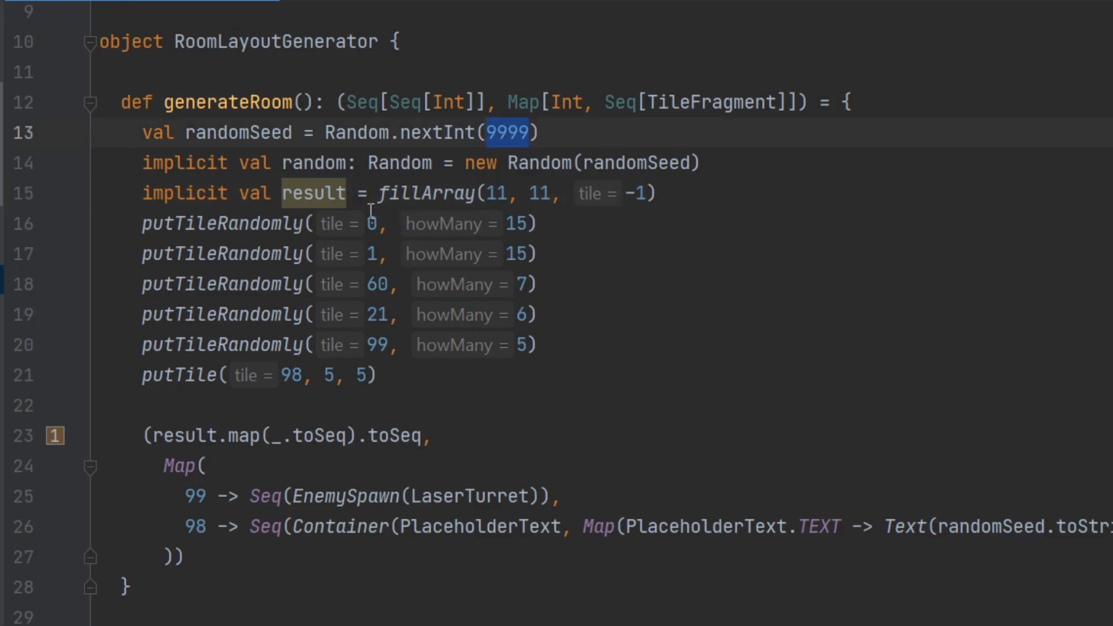
{"action": "scroll", "scroll_direction": "down", "scroll_amount": 3}
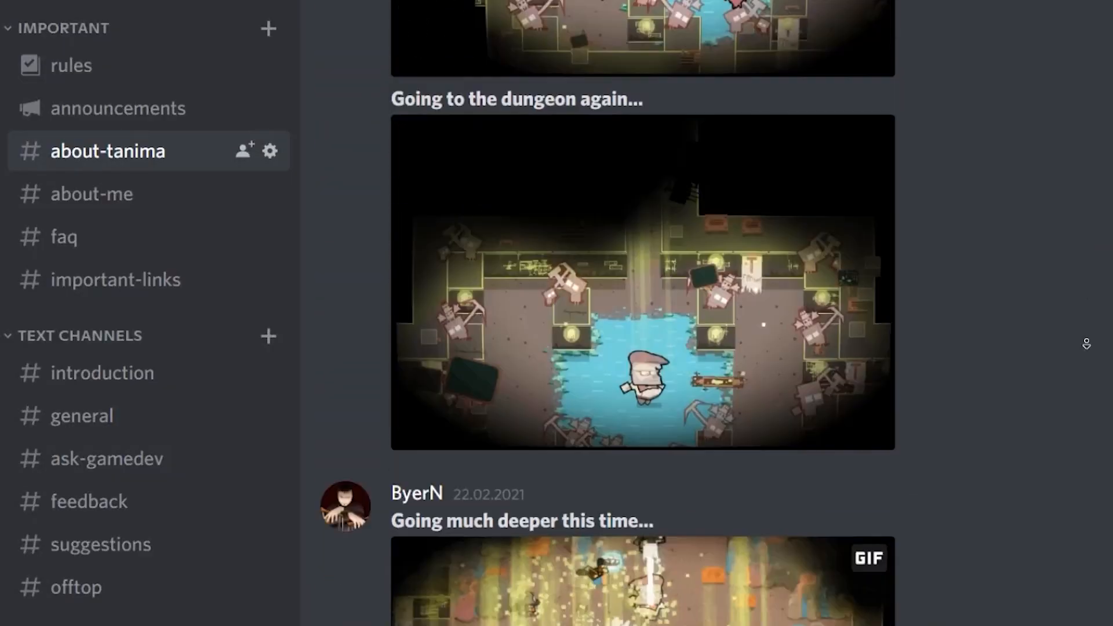
Open a dungeon gameplay GIF from the Discord channel feed
{"action": "left_click", "coordinate": [641, 282]}
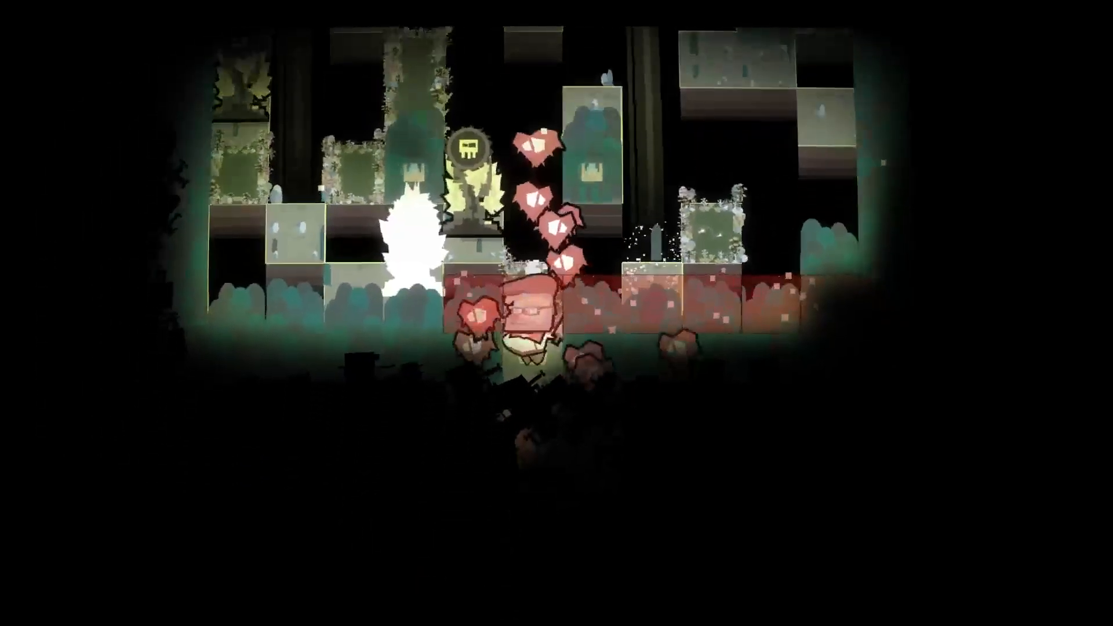